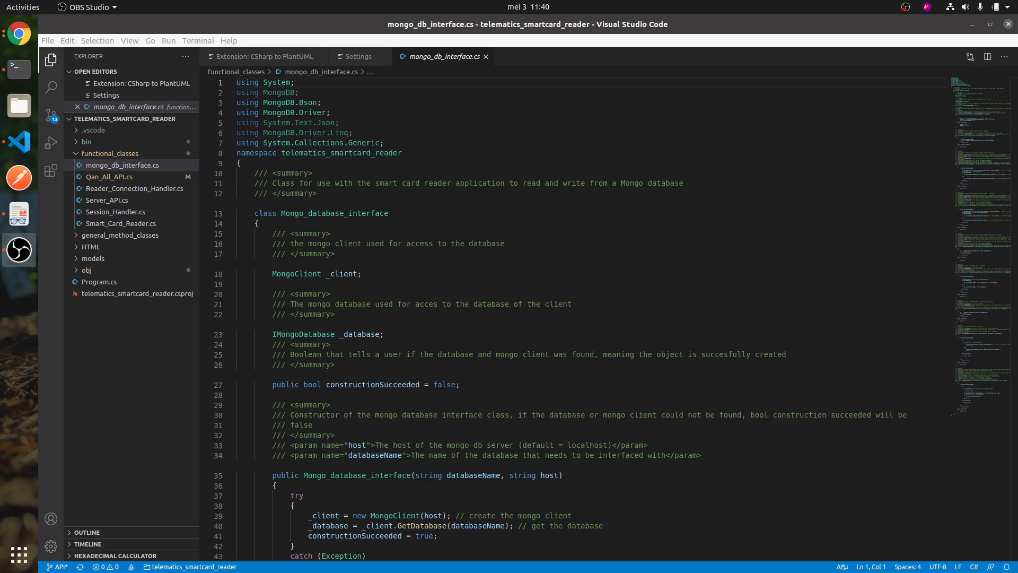
pyautogui.moveTo(693, 221)
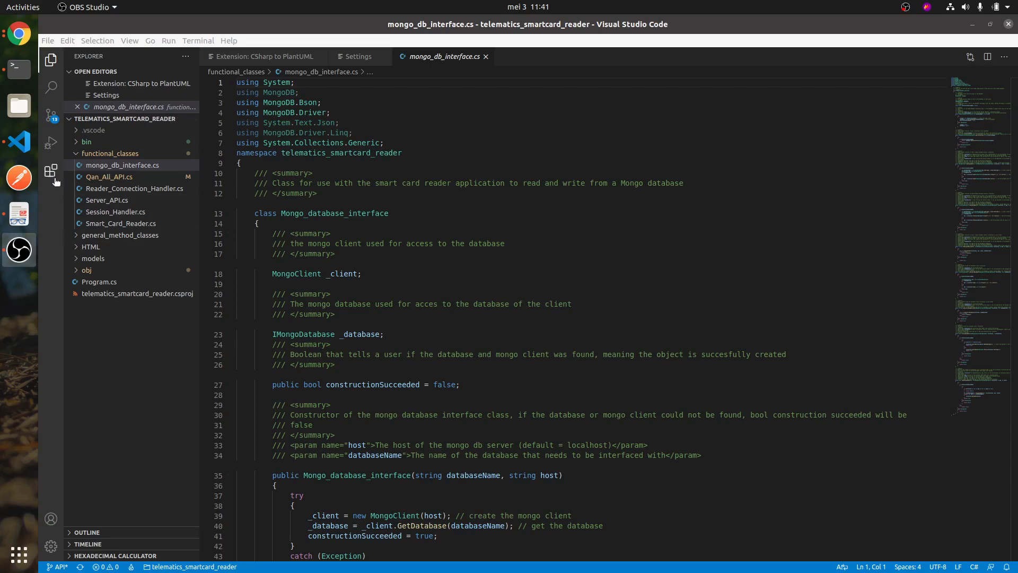
# - Bring up the CSharp to PlantUML extension's README from the Installed extensions list
pyautogui.click(51, 170)
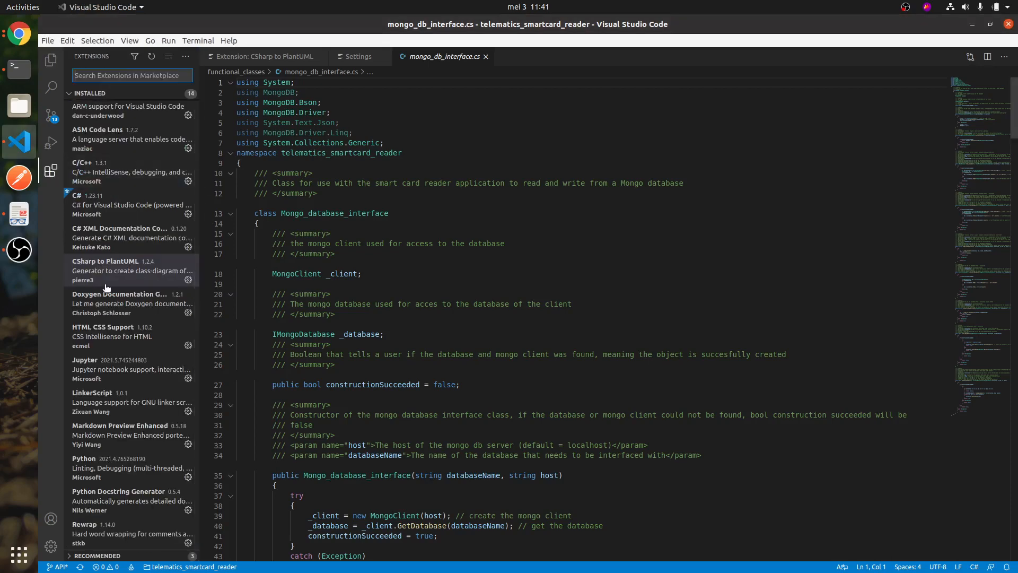
pyautogui.moveTo(113, 272)
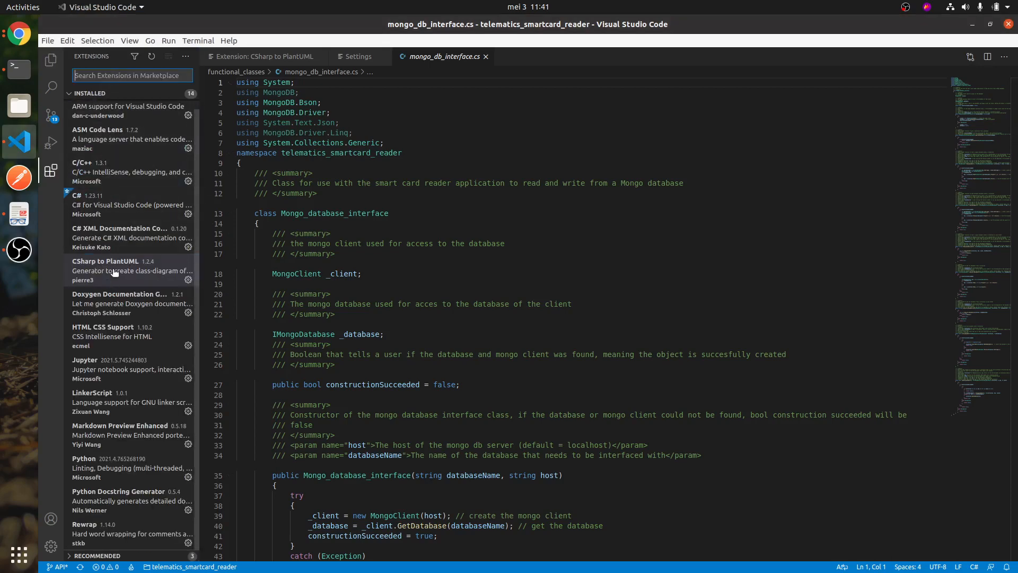
pyautogui.click(113, 270)
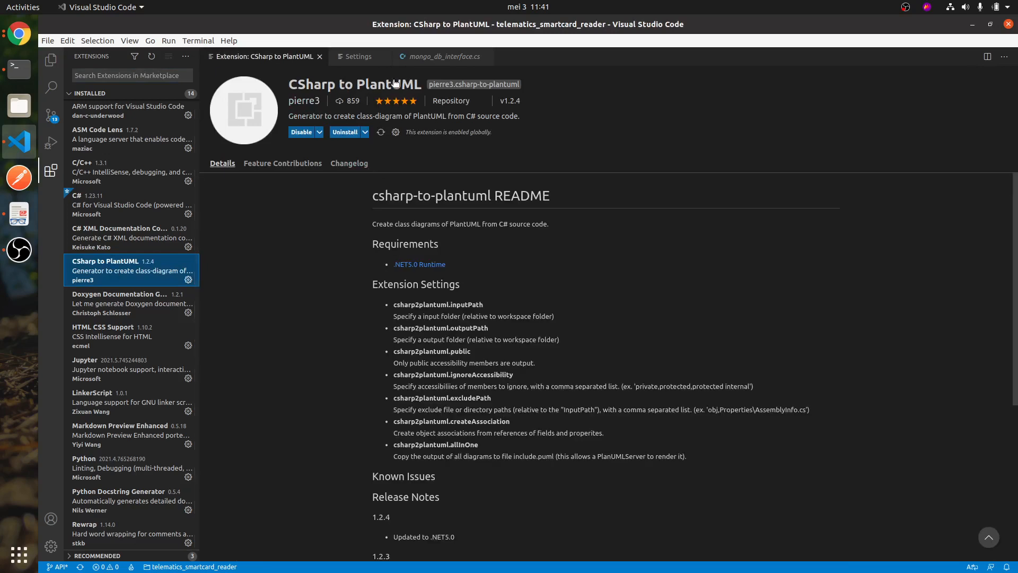
pyautogui.moveTo(361, 138)
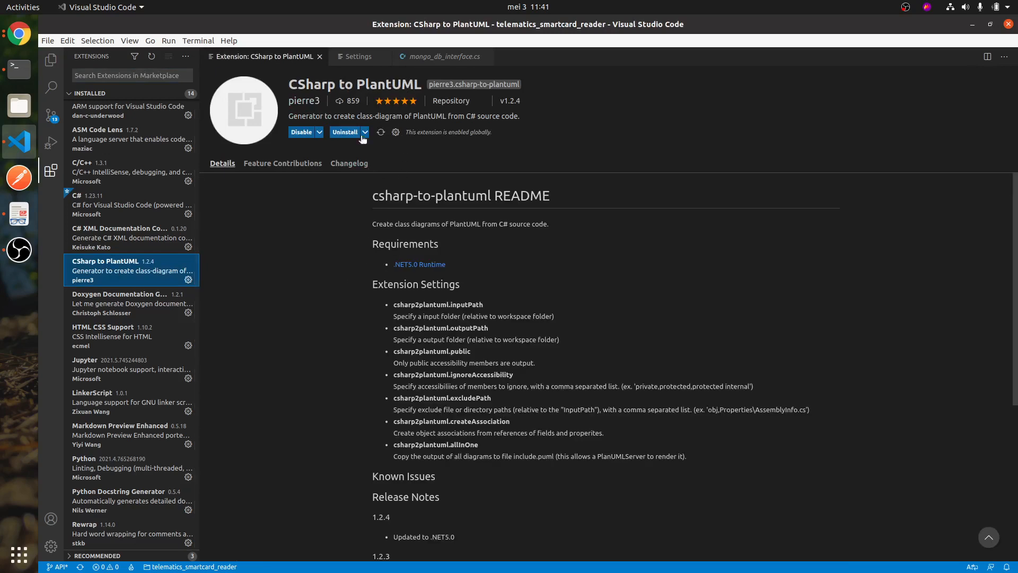
pyautogui.moveTo(510, 171)
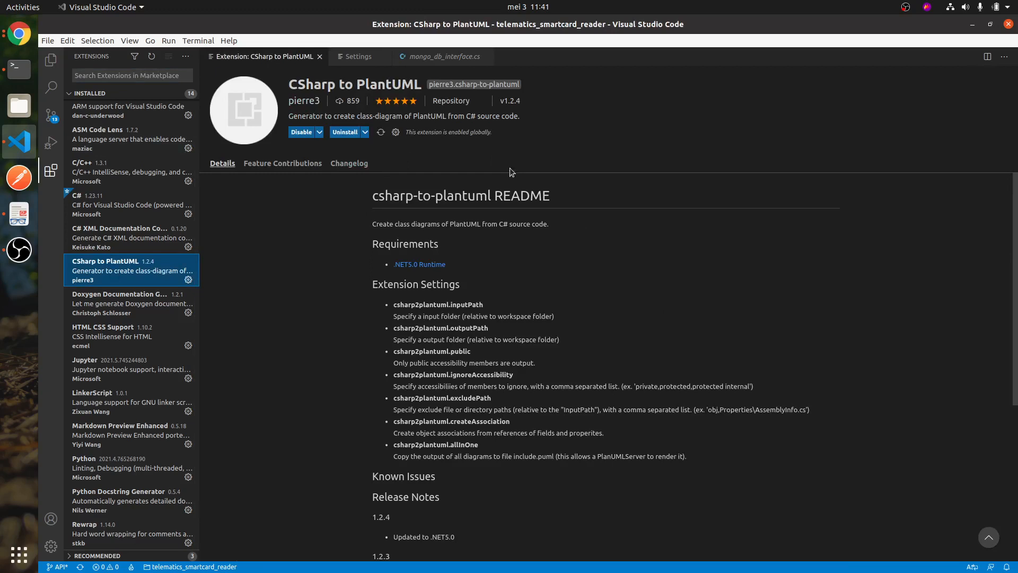
pyautogui.moveTo(484, 112)
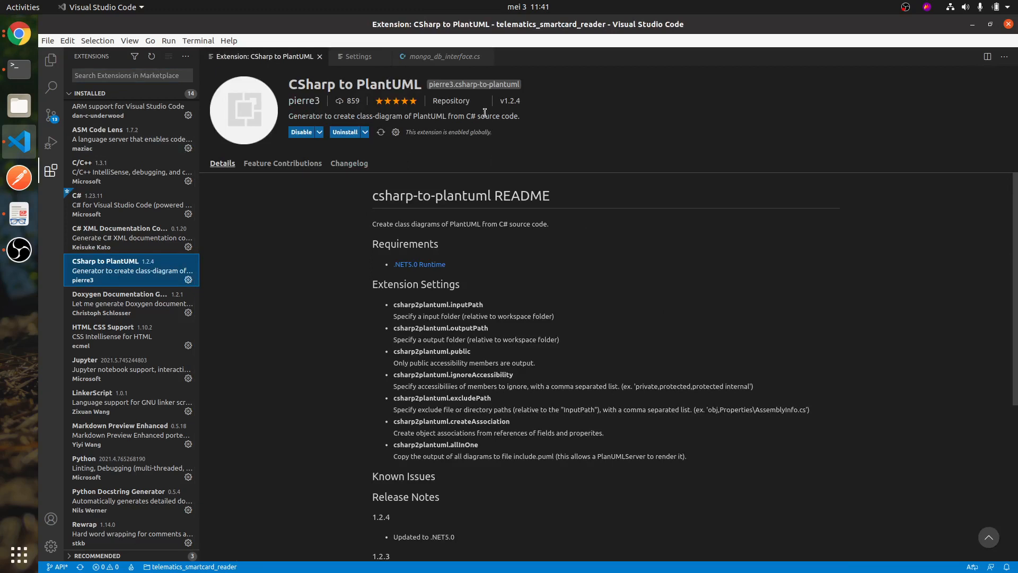
pyautogui.moveTo(489, 286)
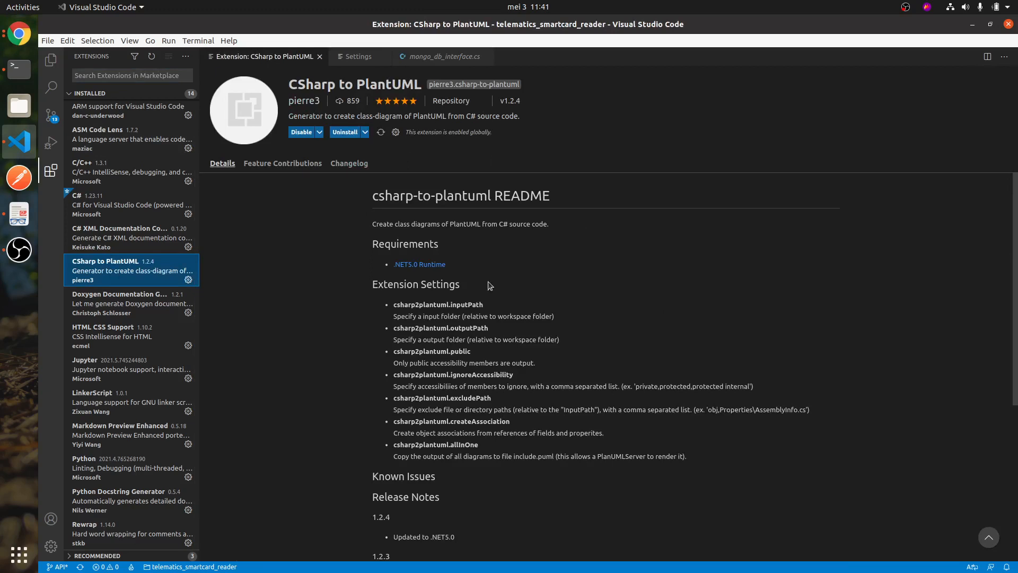
pyautogui.moveTo(486, 292)
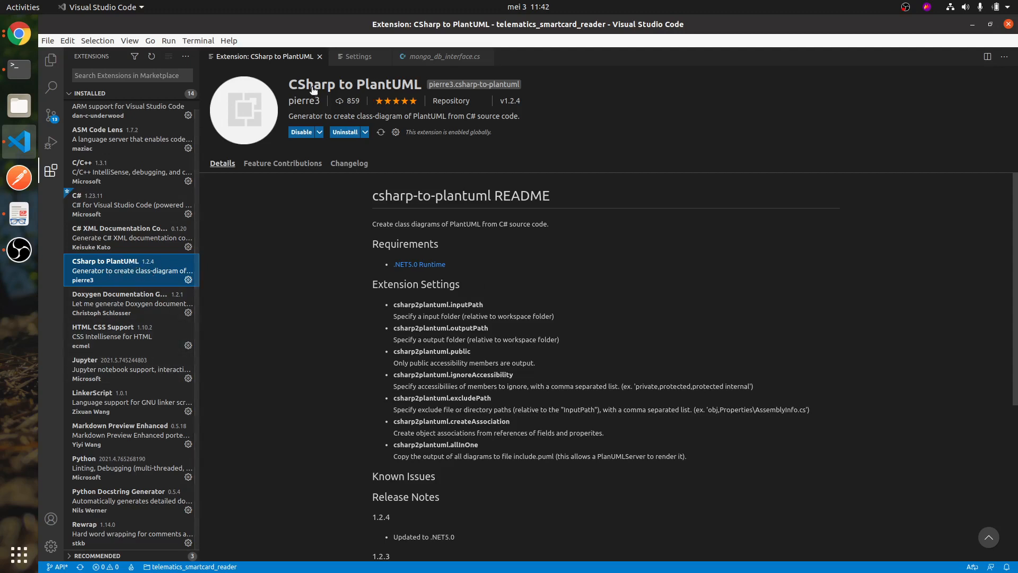
pyautogui.moveTo(483, 281)
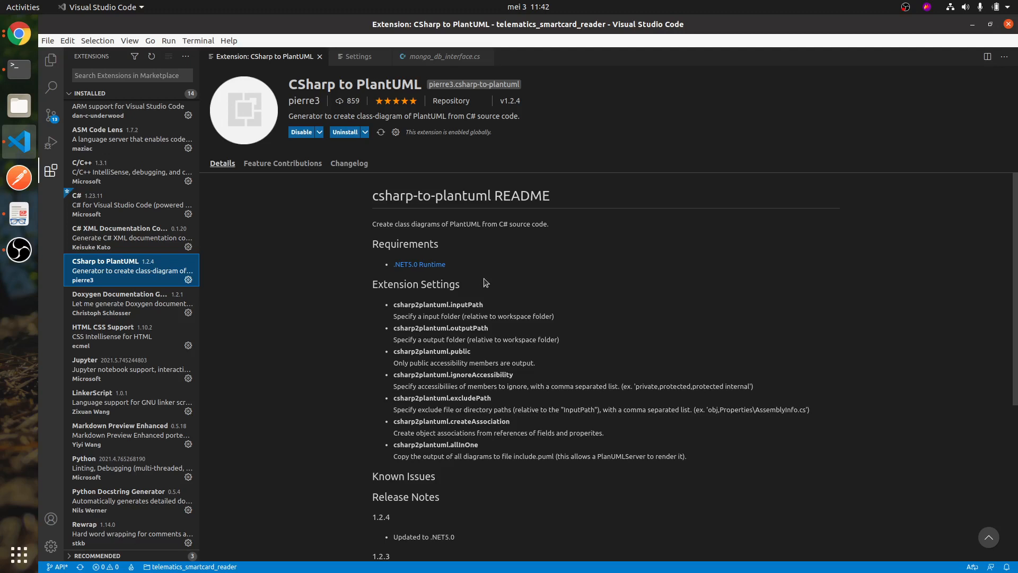
pyautogui.moveTo(333, 368)
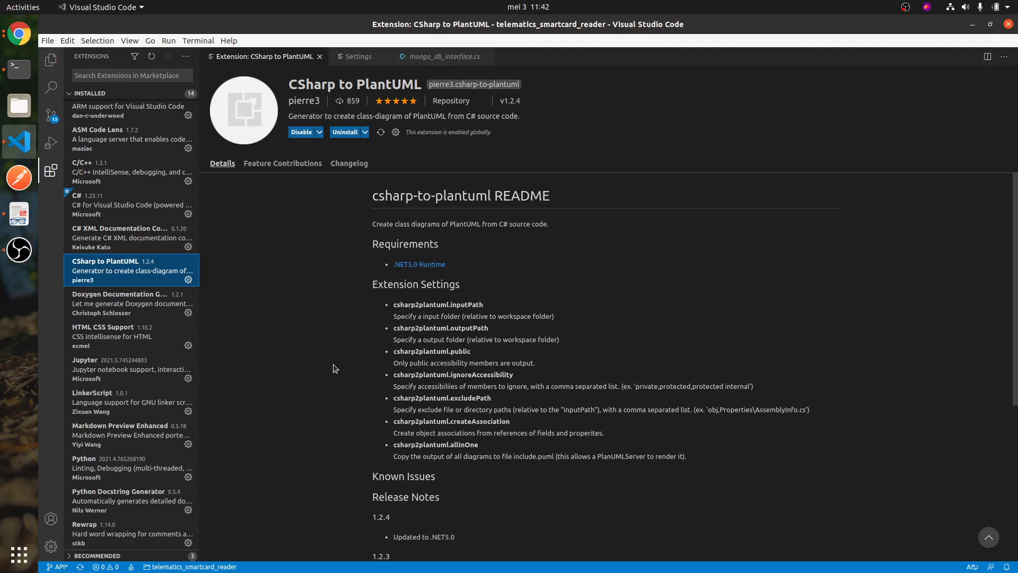
pyautogui.moveTo(49, 171)
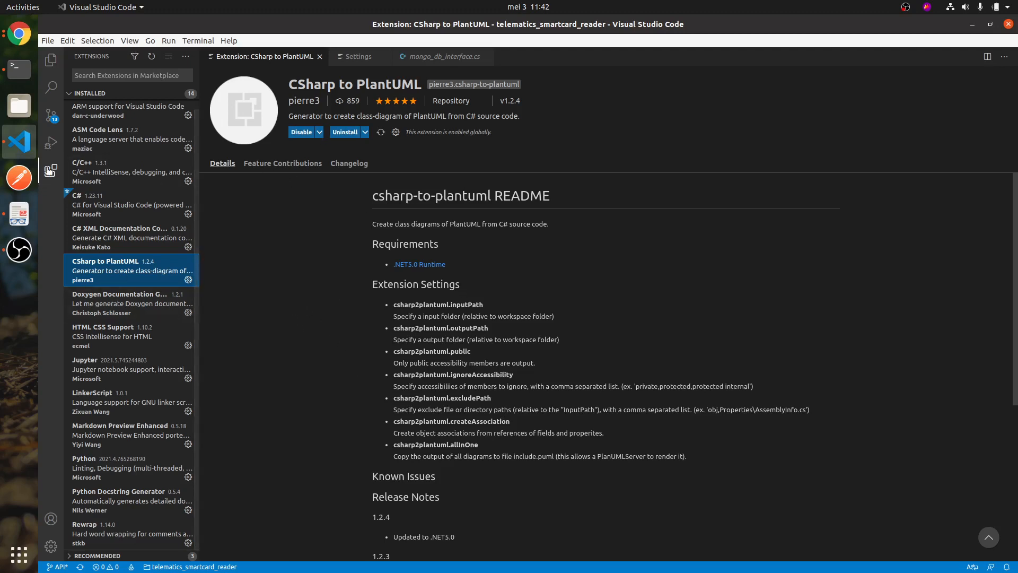
pyautogui.moveTo(119, 269)
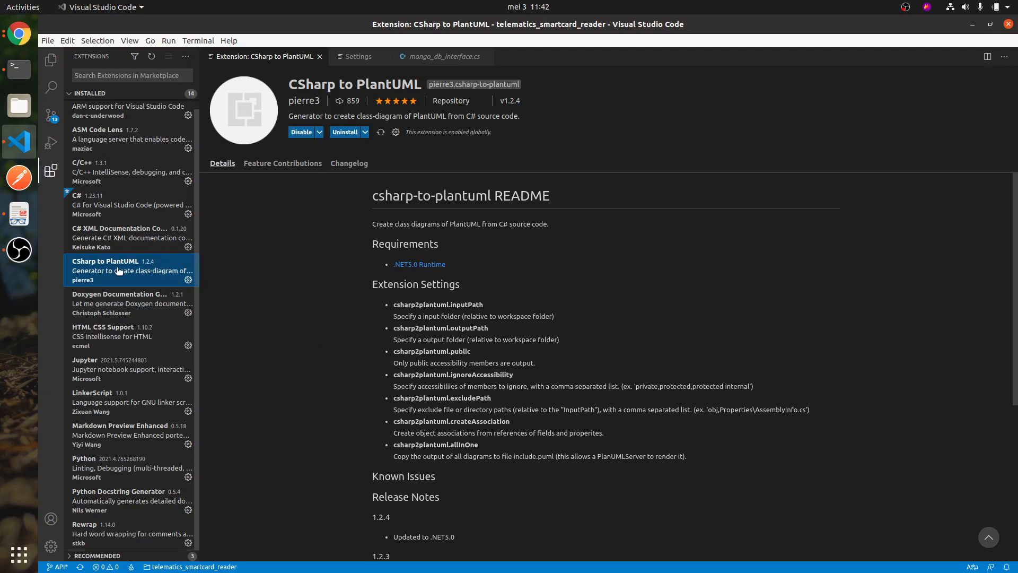
# - Review the extension's Feature Contributions, then reach its C# to PlantUML settings via the gear menu
pyautogui.click(281, 163)
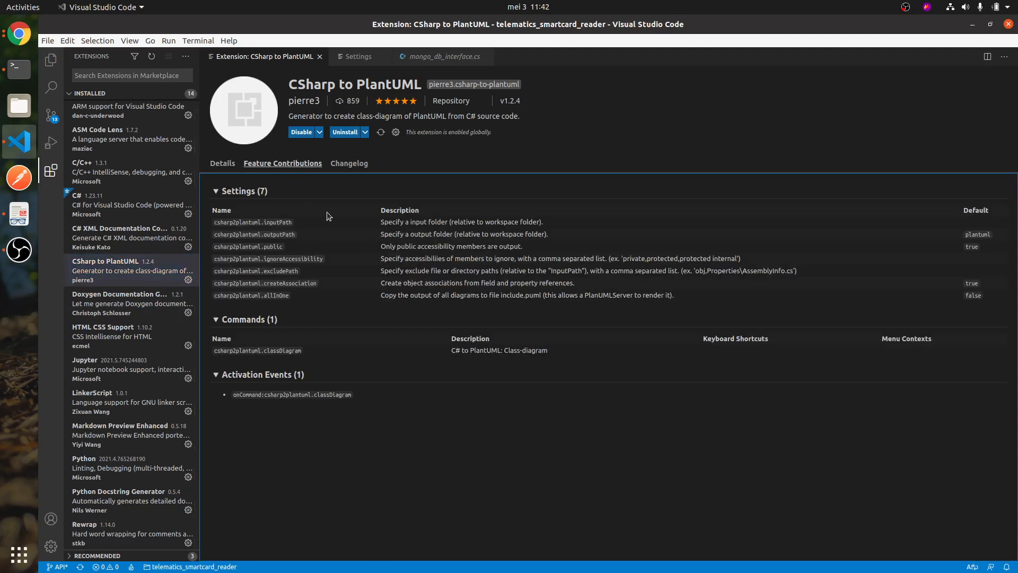
pyautogui.doubleClick(272, 350)
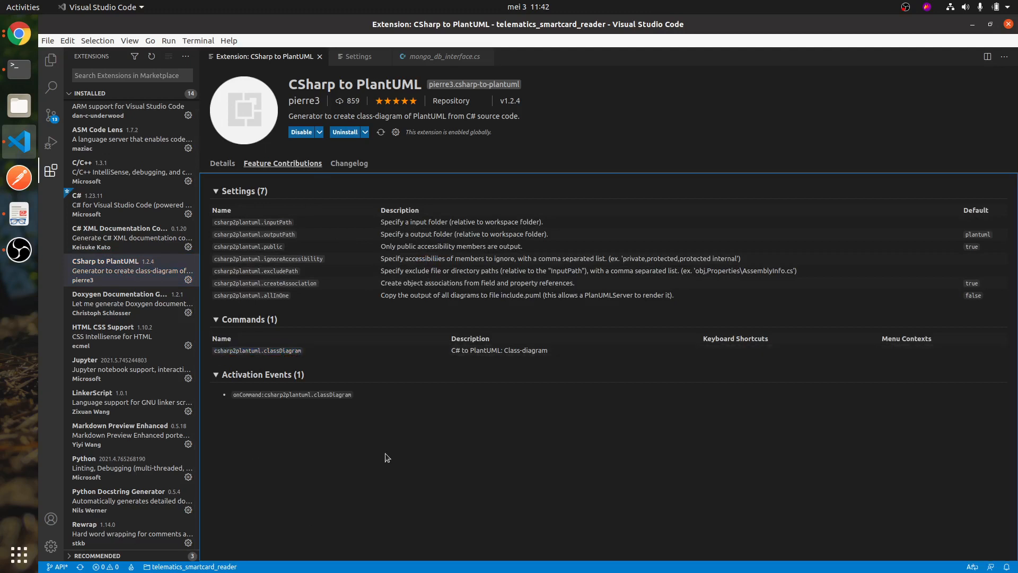
pyautogui.moveTo(51, 60)
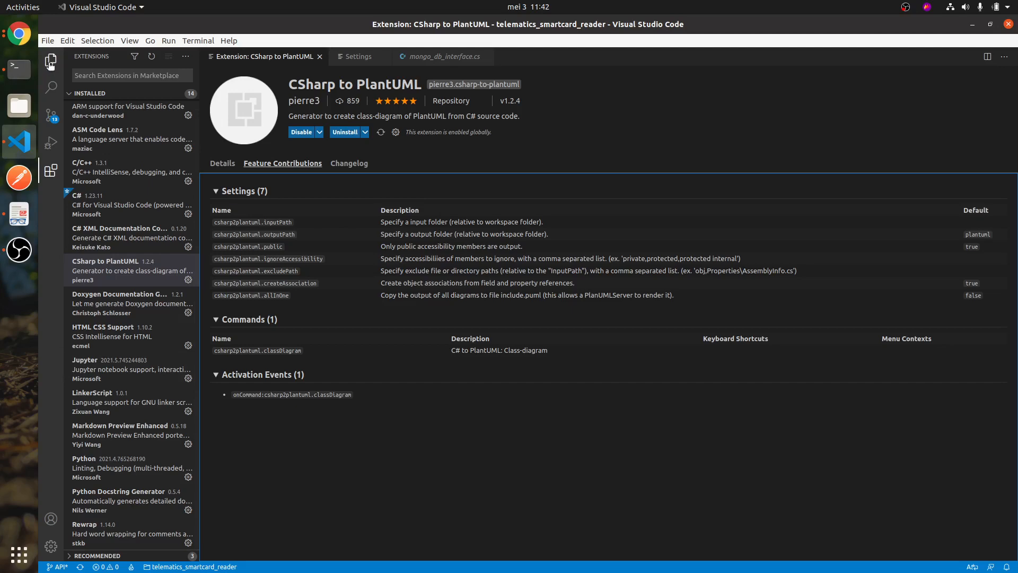
pyautogui.click(46, 41)
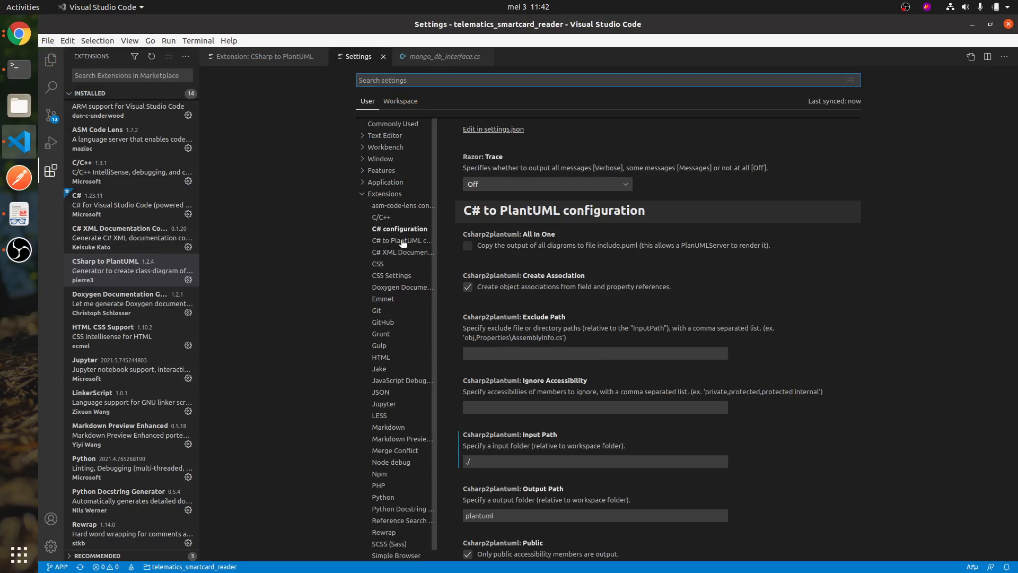
# - Keep Csharp2plantuml Output Path as plantuml, then list the telematics_smartcard_reader files in the Explorer
pyautogui.click(401, 241)
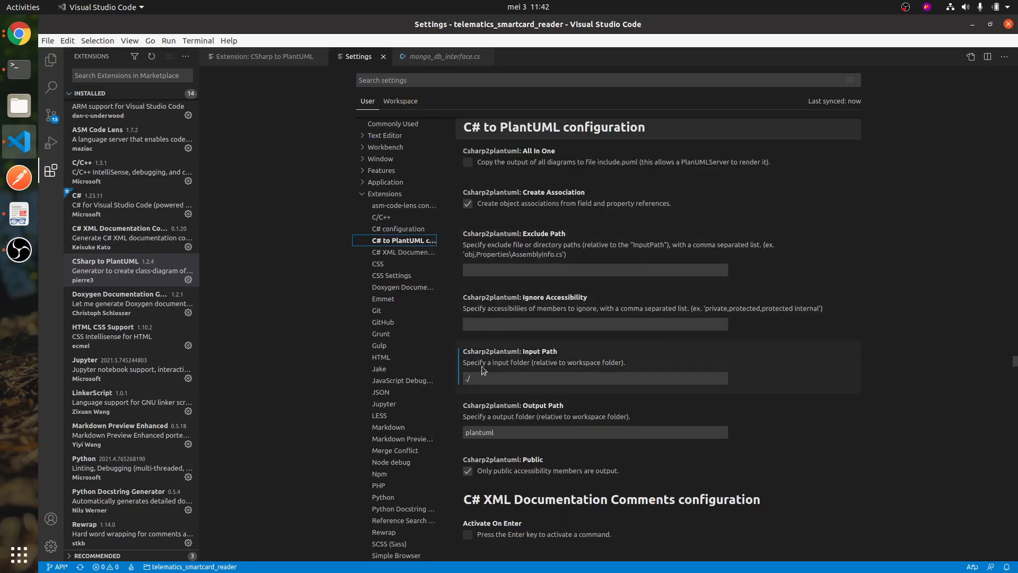
pyautogui.click(594, 378)
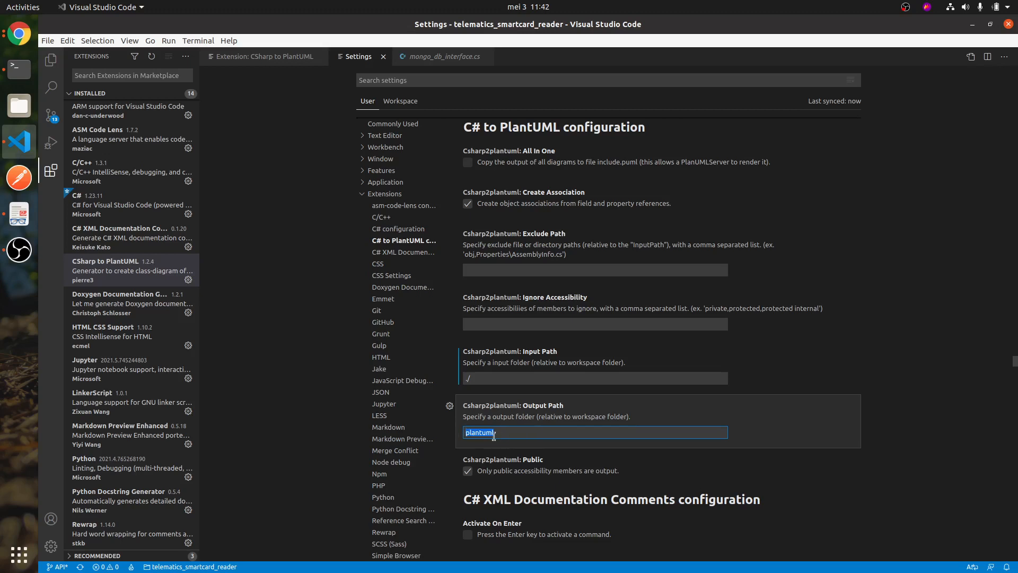
pyautogui.moveTo(503, 433)
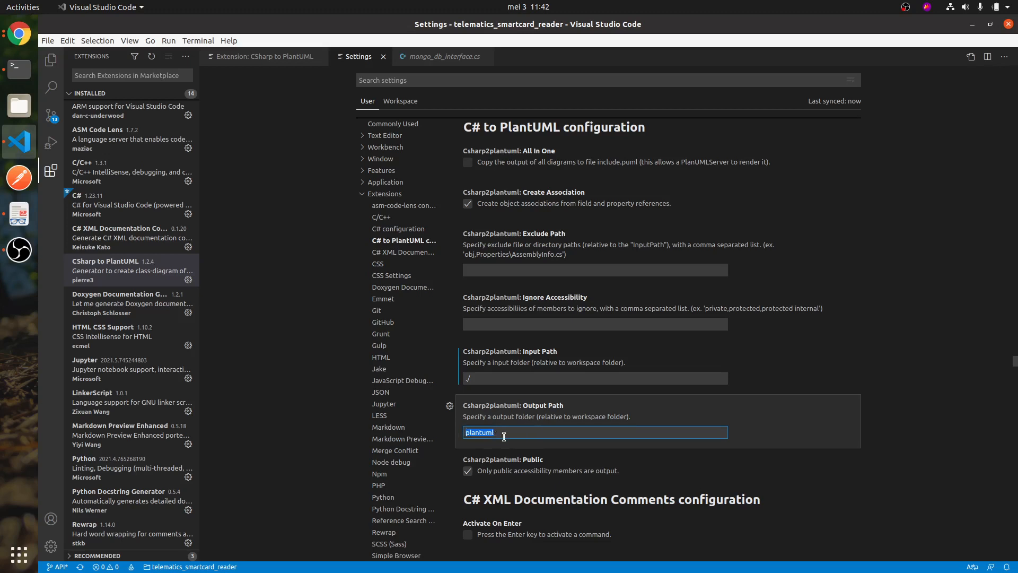
pyautogui.moveTo(87, 158)
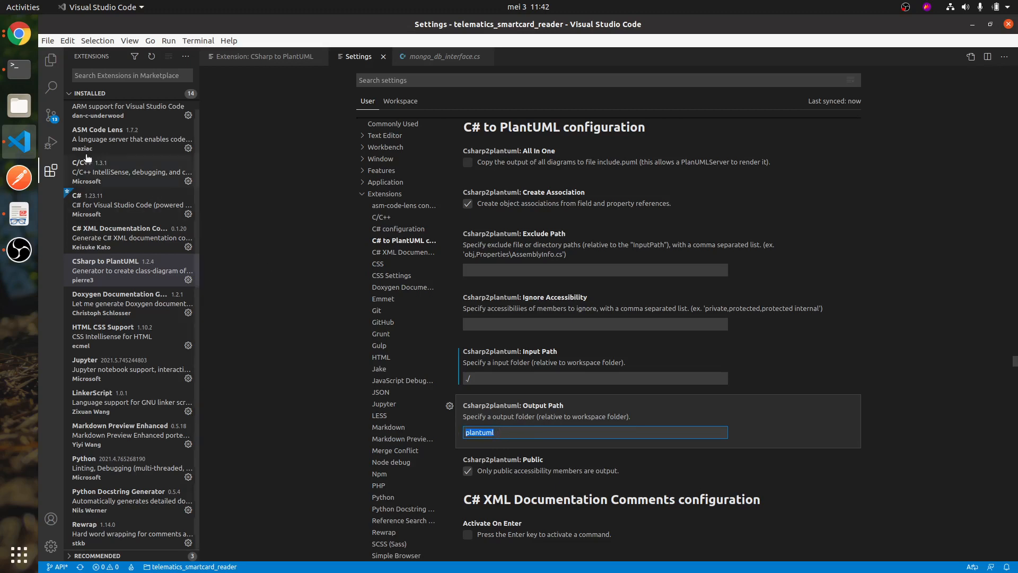
pyautogui.click(50, 60)
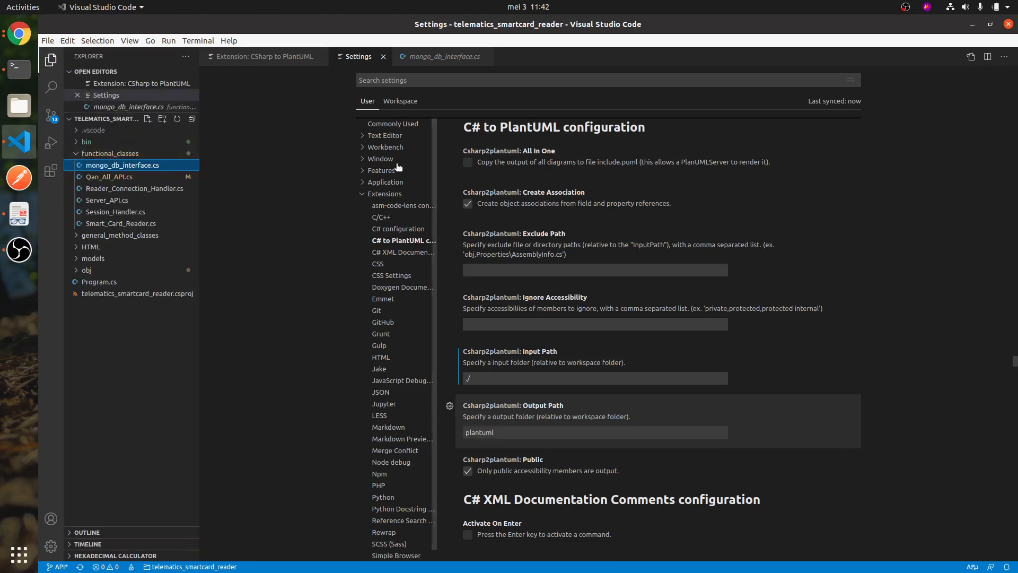
# - Run 'C# to PlantUML: Class-diagram' so a plantuml folder is generated, and view Feature Contributions
pyautogui.click(261, 55)
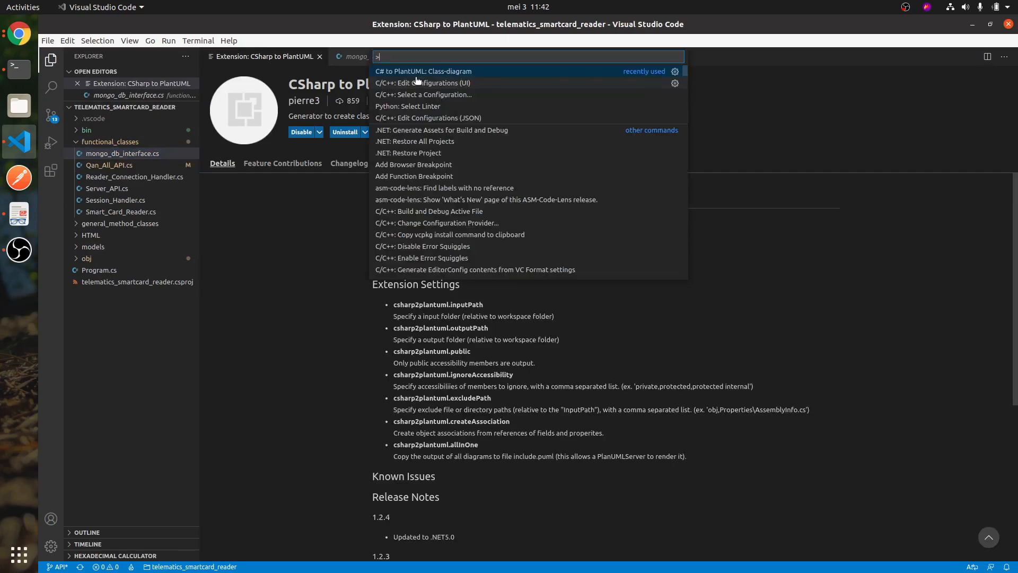
pyautogui.press('Escape')
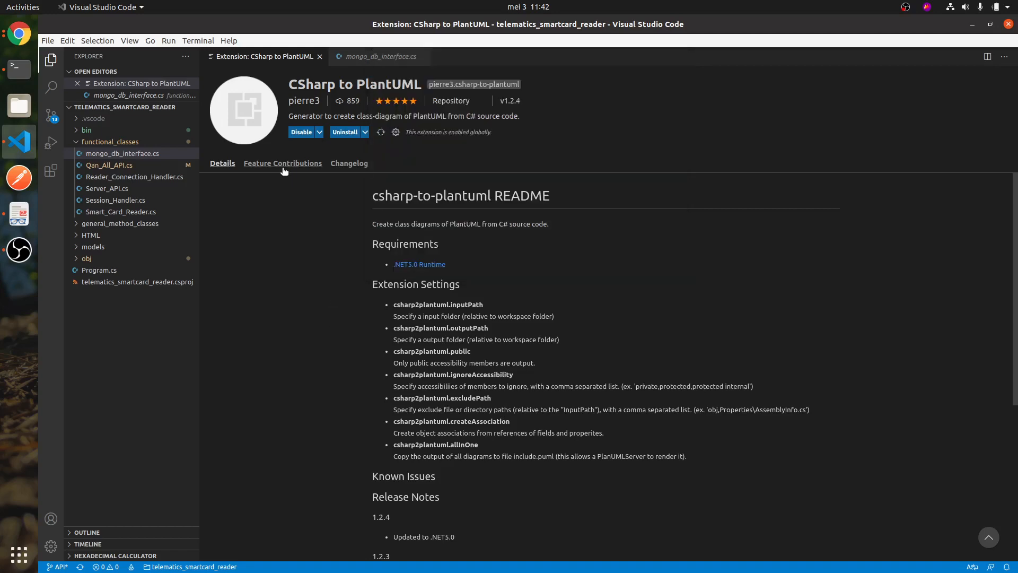
pyautogui.click(282, 162)
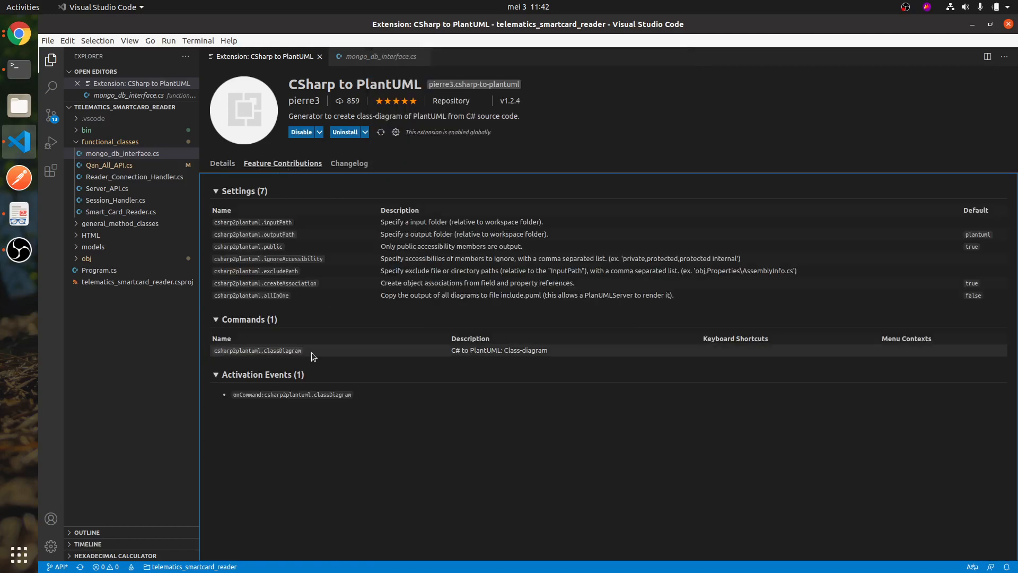
pyautogui.press('ctrl+shift+p')
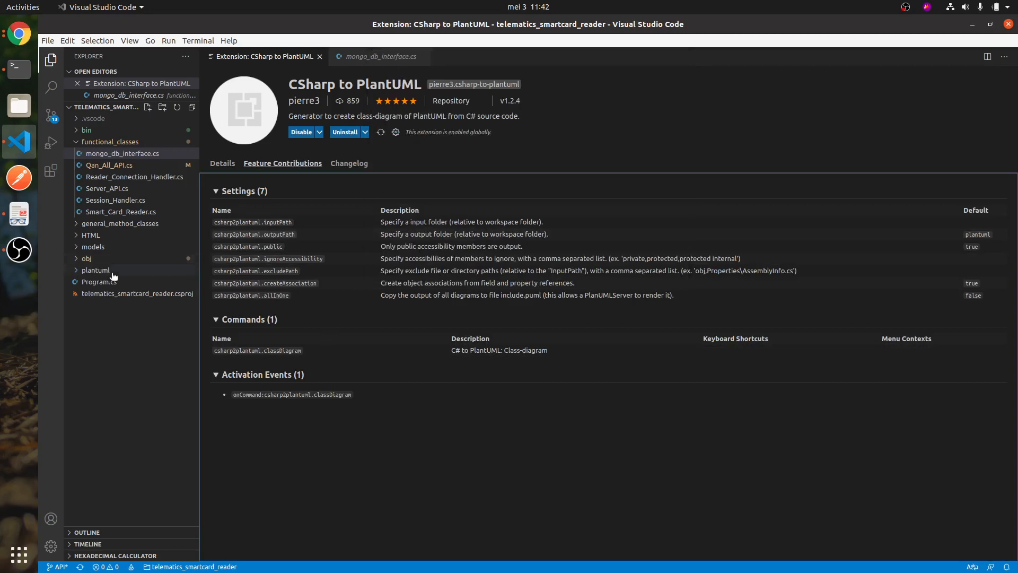
pyautogui.moveTo(96, 270)
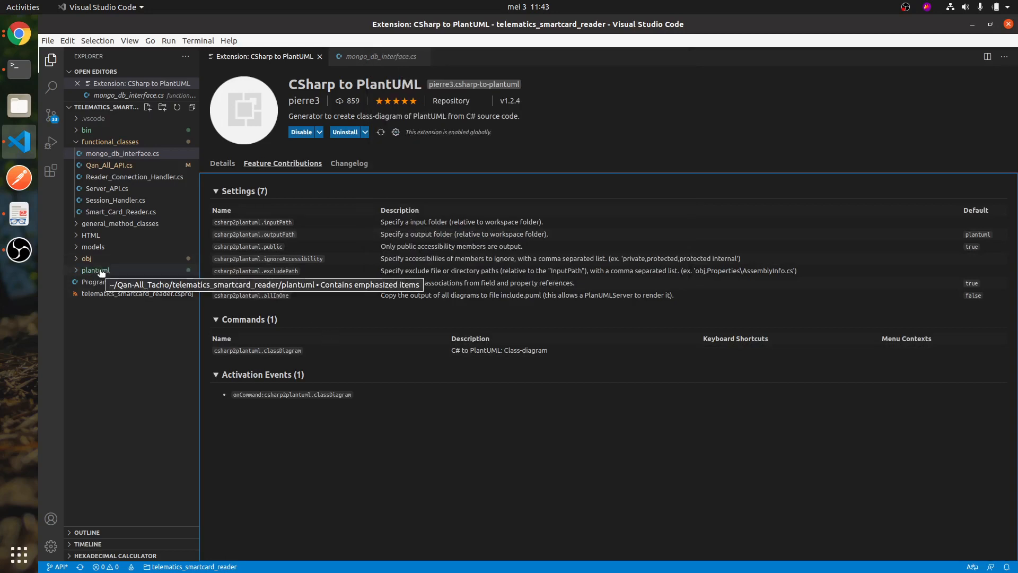
# - Expand the plantuml folder and view include.puml with its !include lines per class diagram
pyautogui.click(95, 269)
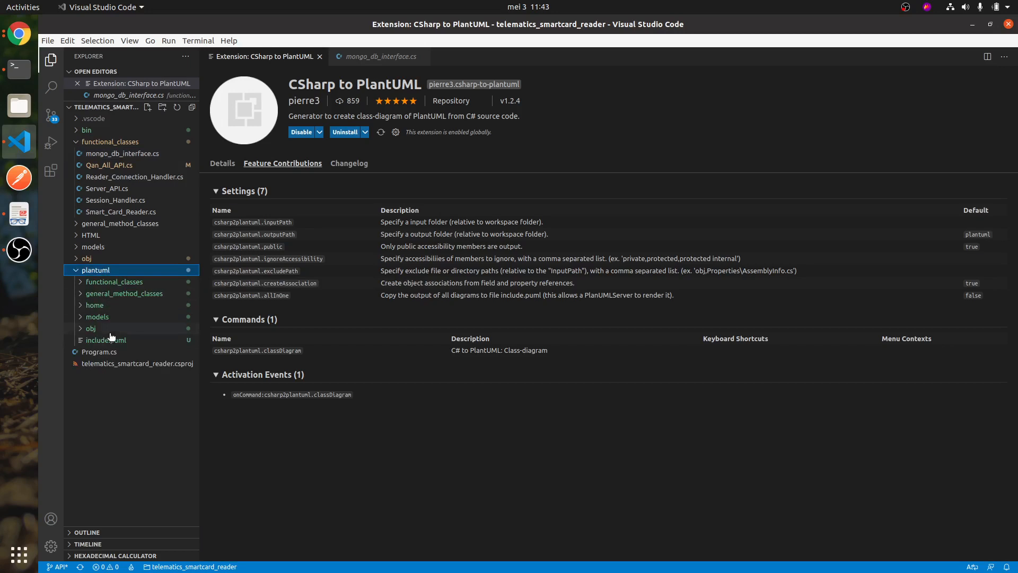
pyautogui.click(105, 339)
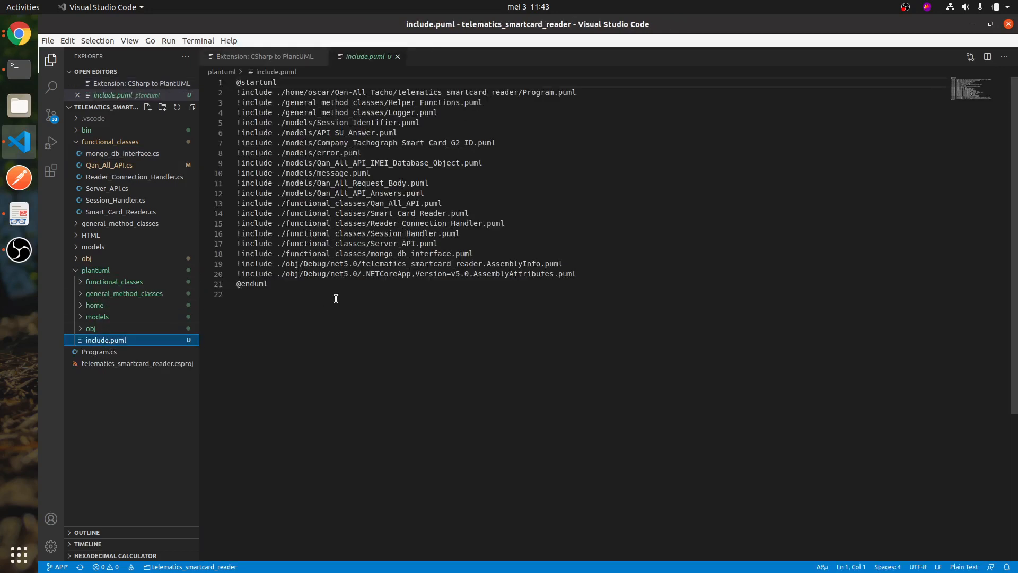
pyautogui.moveTo(18, 64)
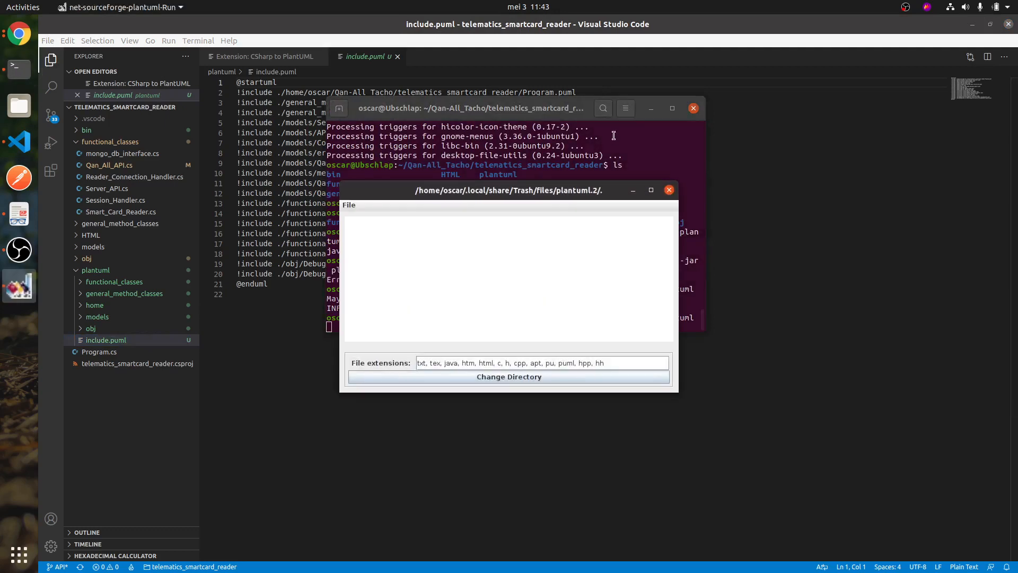
# - Let the PlantUML GUI pick up include.puml as pending for rendering into include.png
pyautogui.click(509, 377)
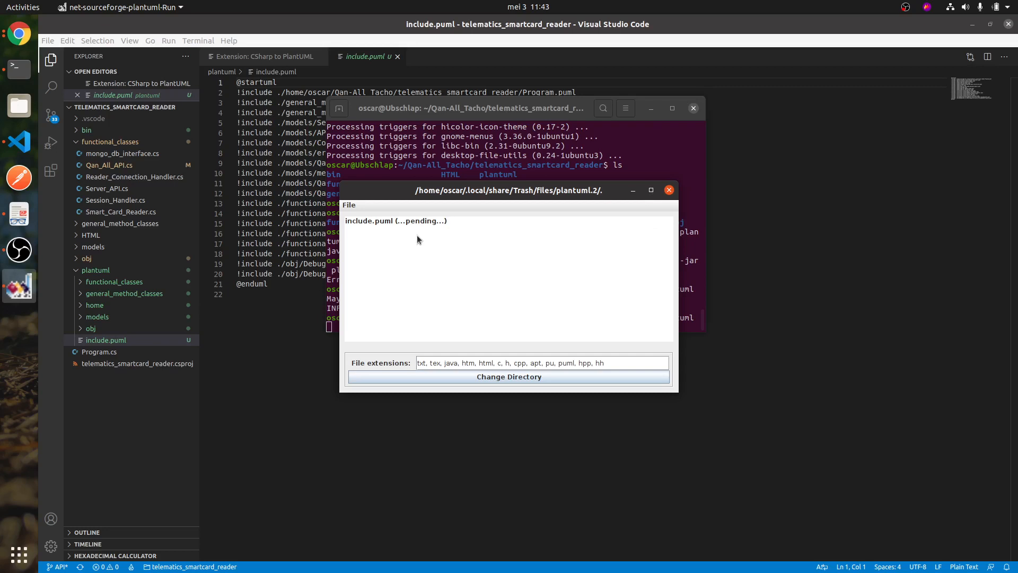
pyautogui.moveTo(550, 227)
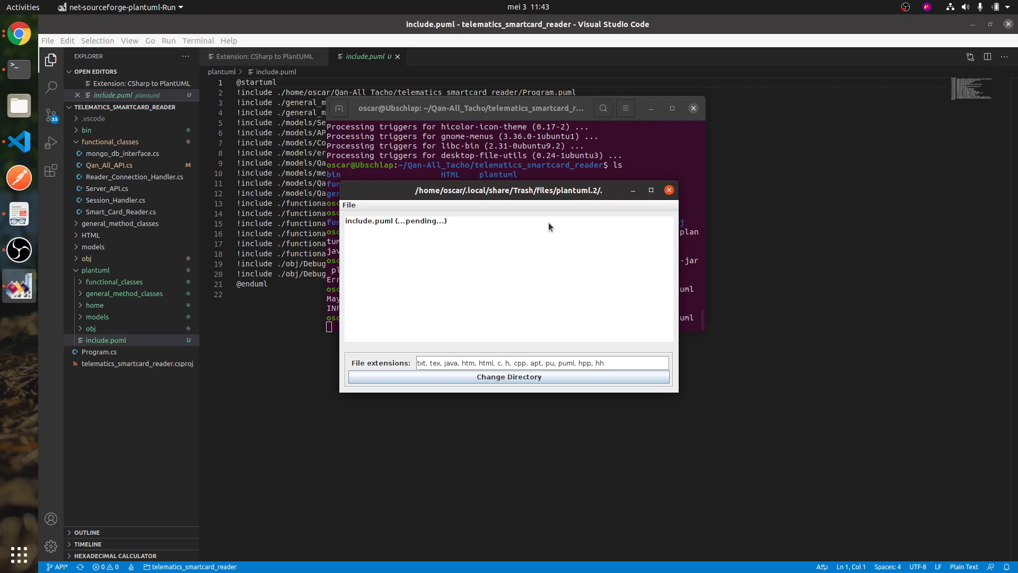
pyautogui.moveTo(530, 196)
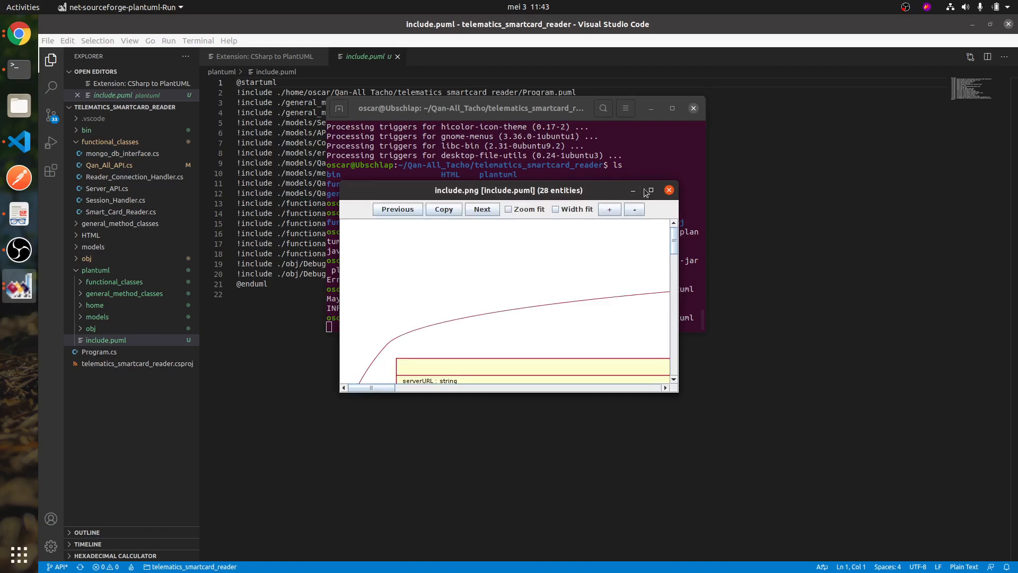
# - Maximize the include.png preview and scroll through the 28-entity diagram (Session_Handler, Logger, Smart_Card_Reader)
pyautogui.click(648, 190)
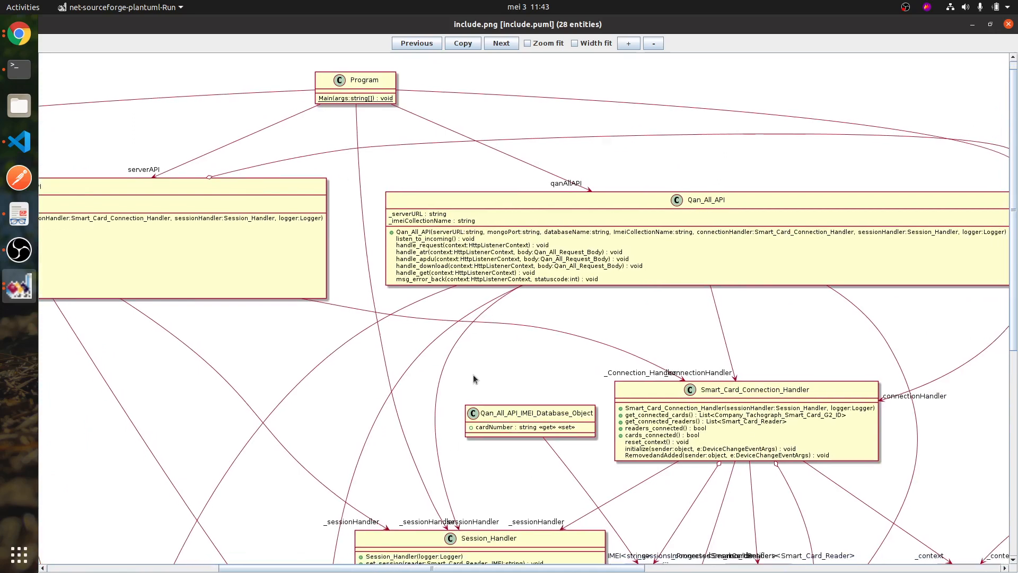
pyautogui.scroll(-3)
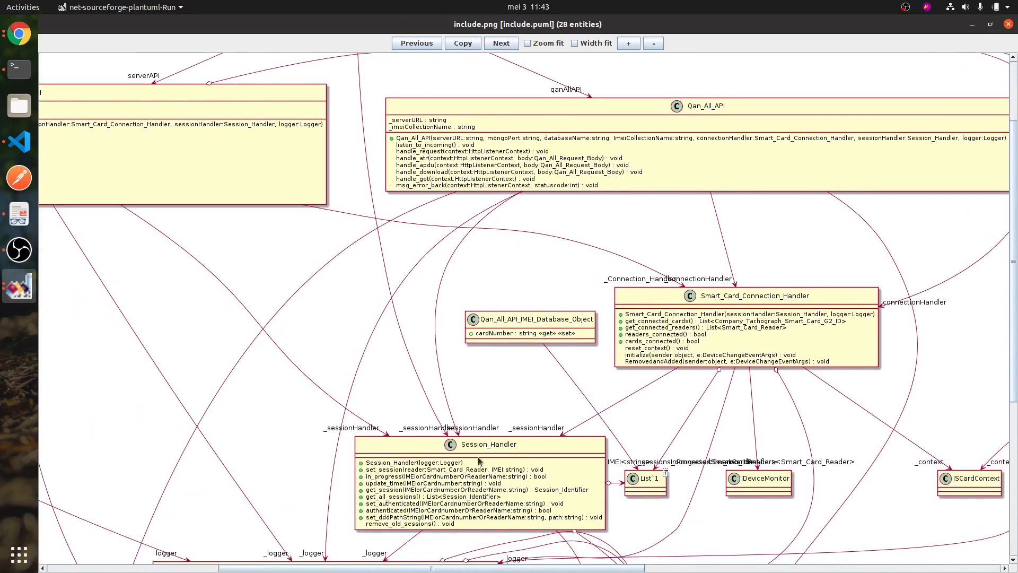
pyautogui.scroll(-3)
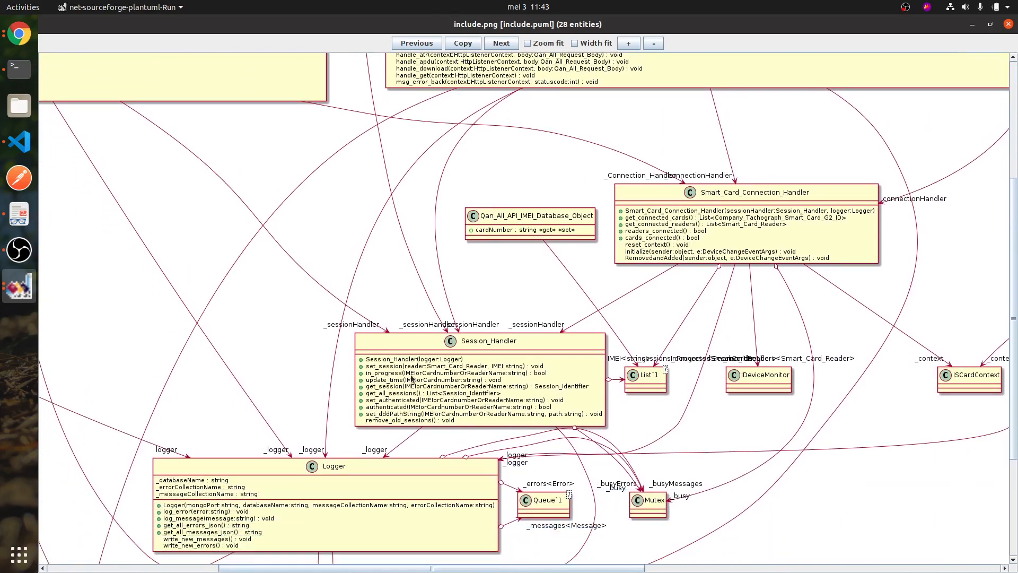
pyautogui.scroll(-3)
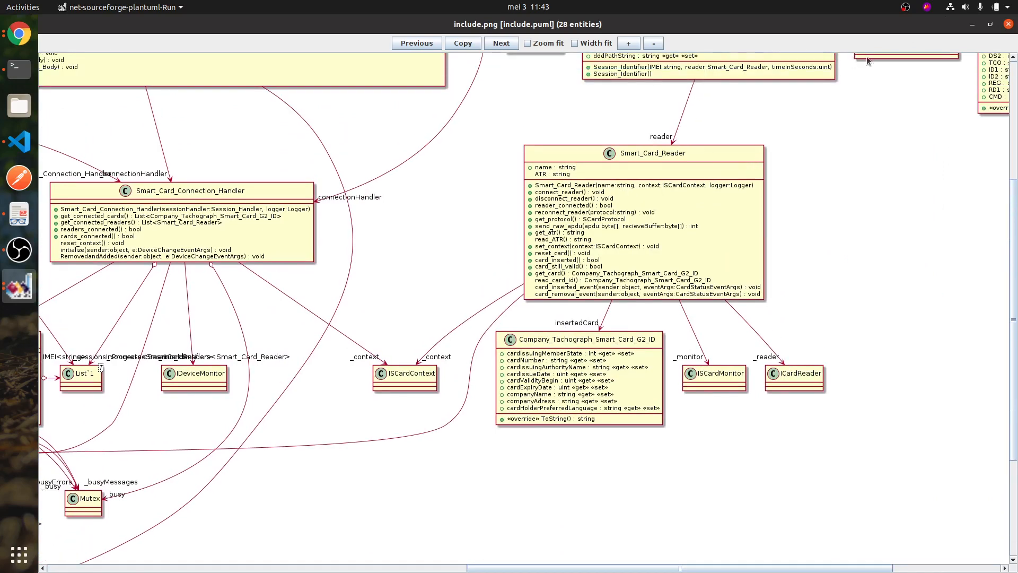
pyautogui.moveTo(585, 224)
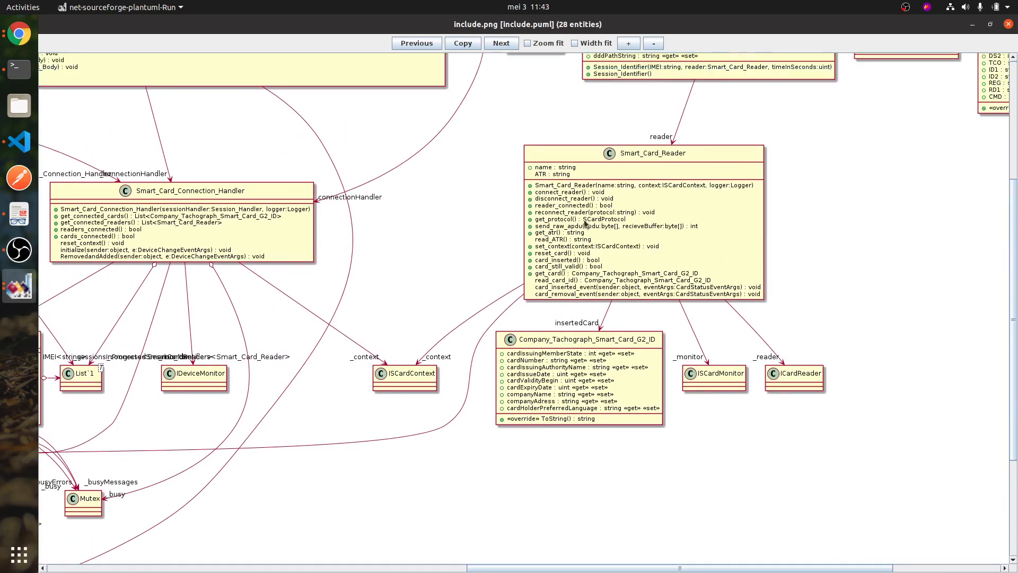